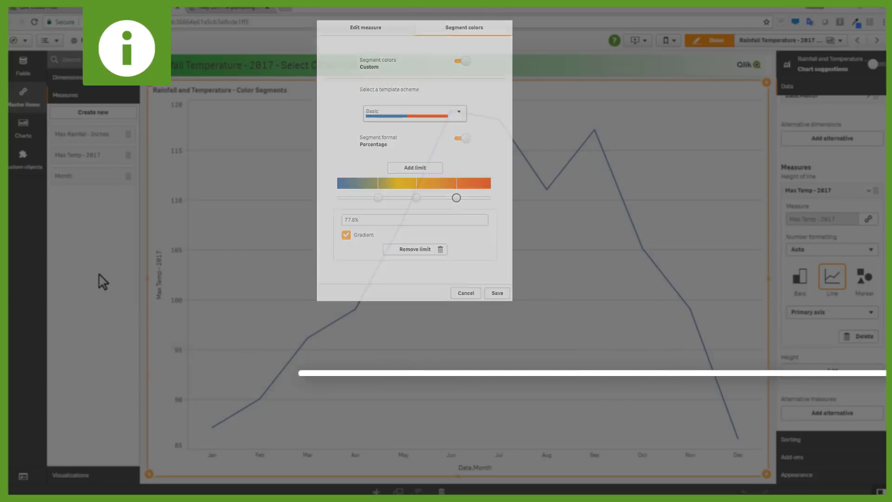
Step: Add the Max Rainfall - Inches master measure to the chart as monthly bars
left_click(464, 293)
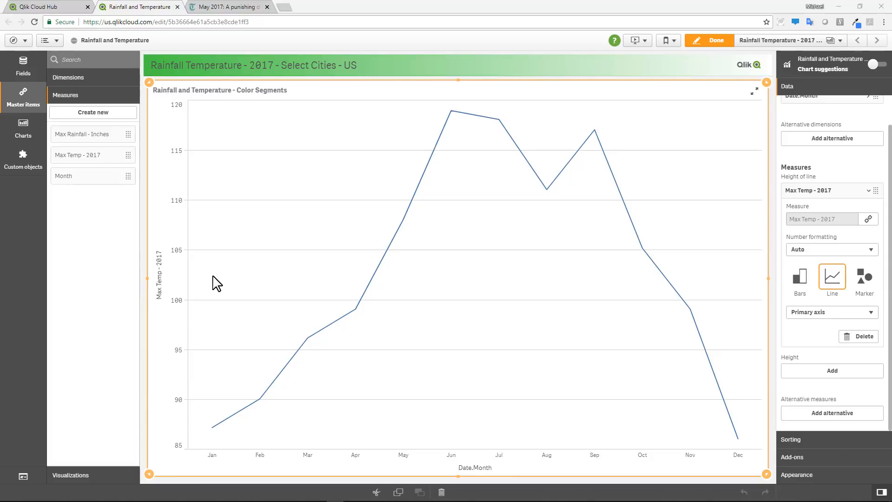
mouse_move(314, 303)
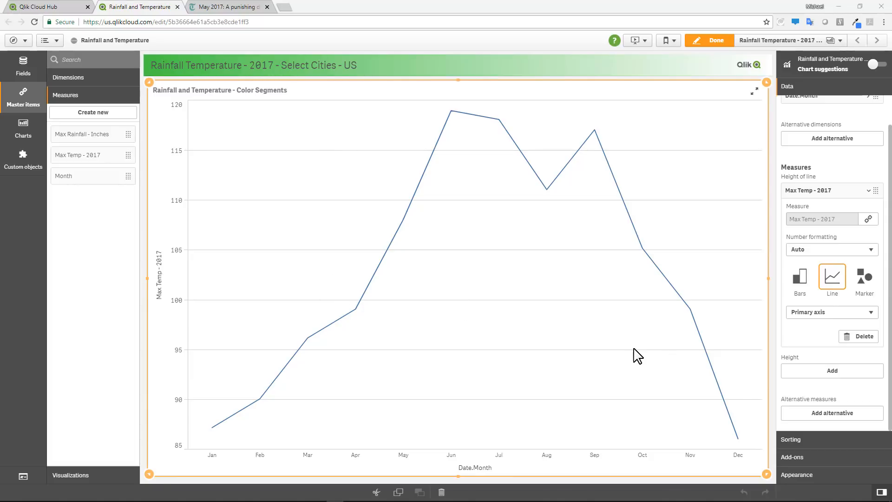
mouse_move(115, 197)
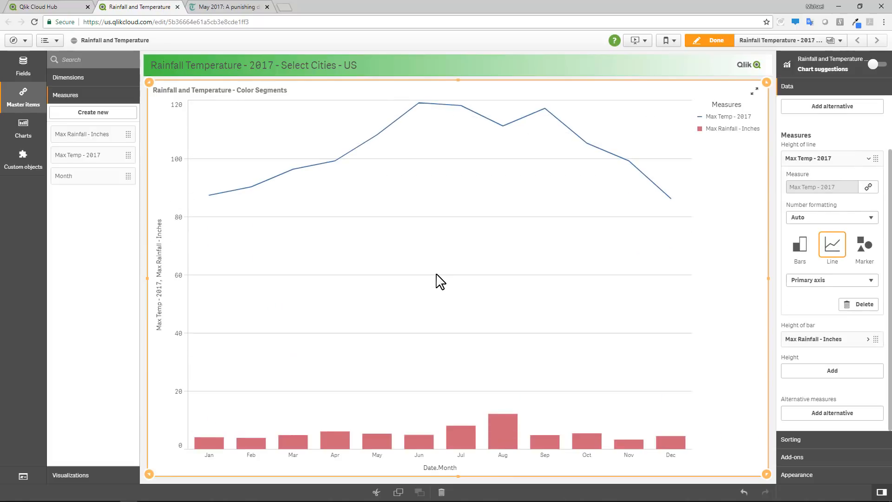
mouse_move(312, 361)
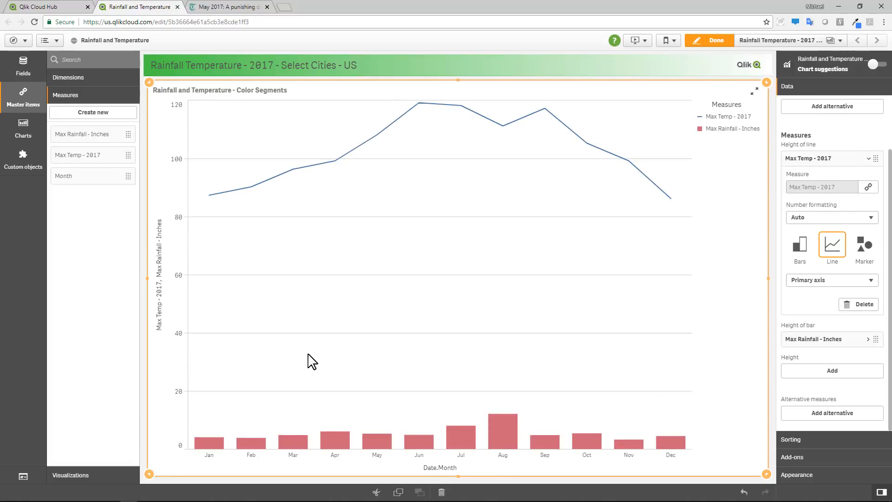
mouse_move(381, 424)
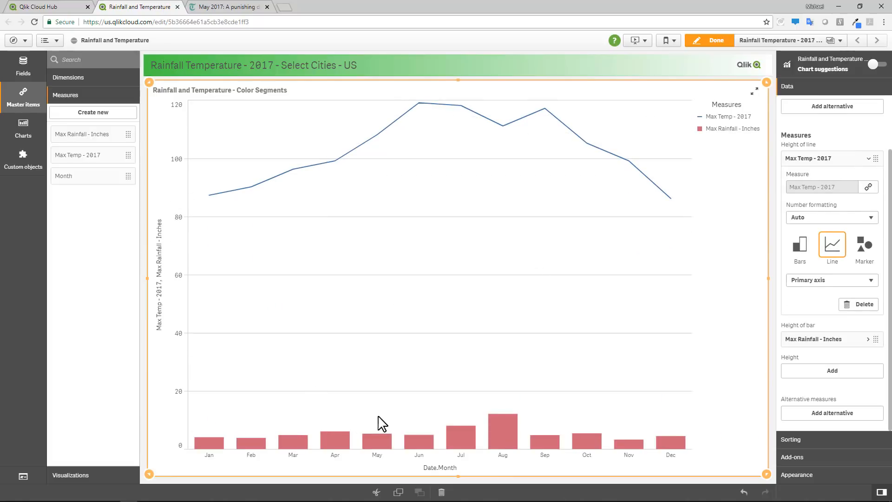
mouse_move(633, 424)
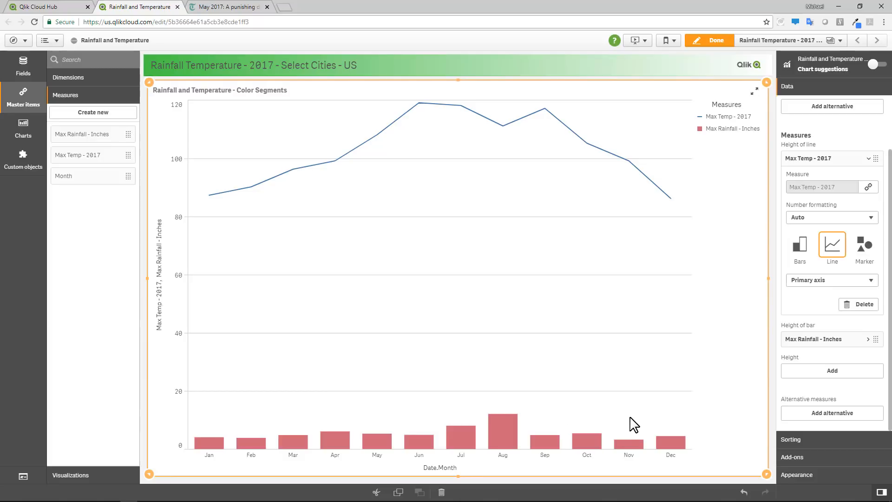
mouse_move(605, 181)
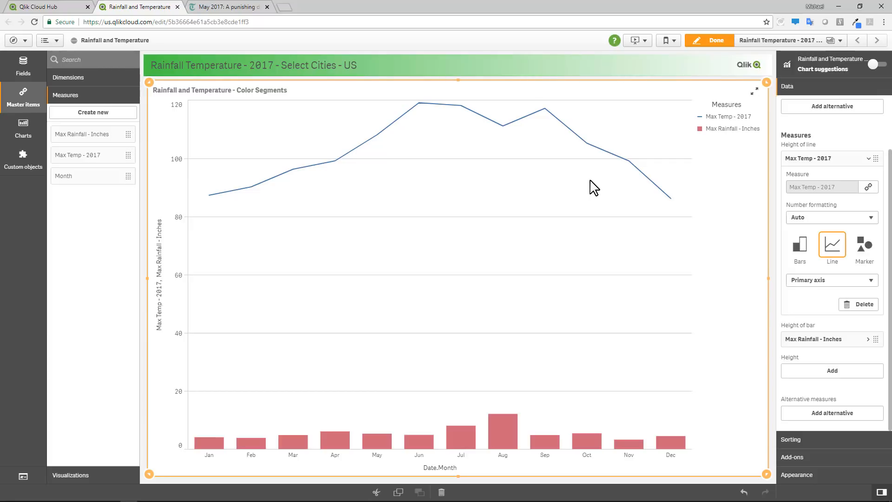
mouse_move(433, 378)
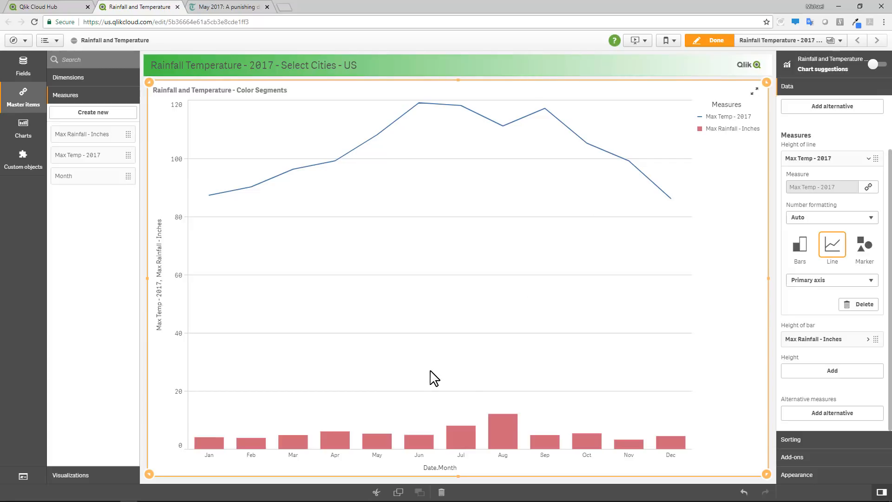
mouse_move(429, 377)
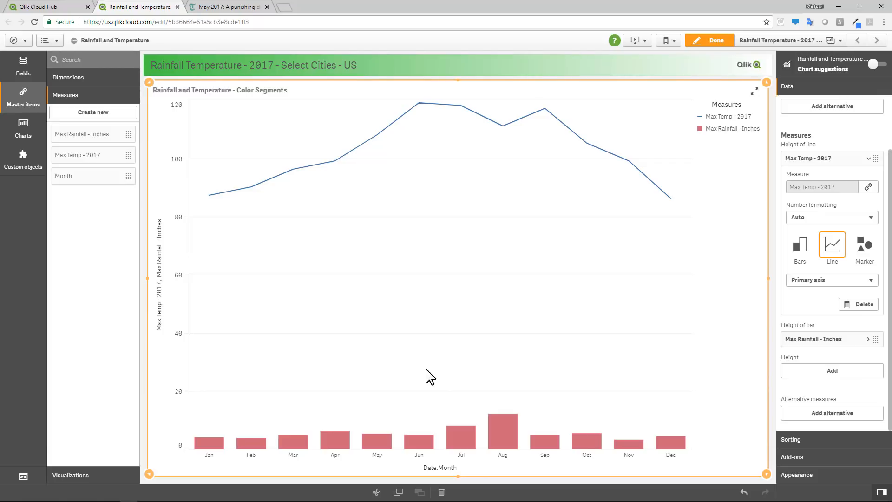
mouse_move(411, 145)
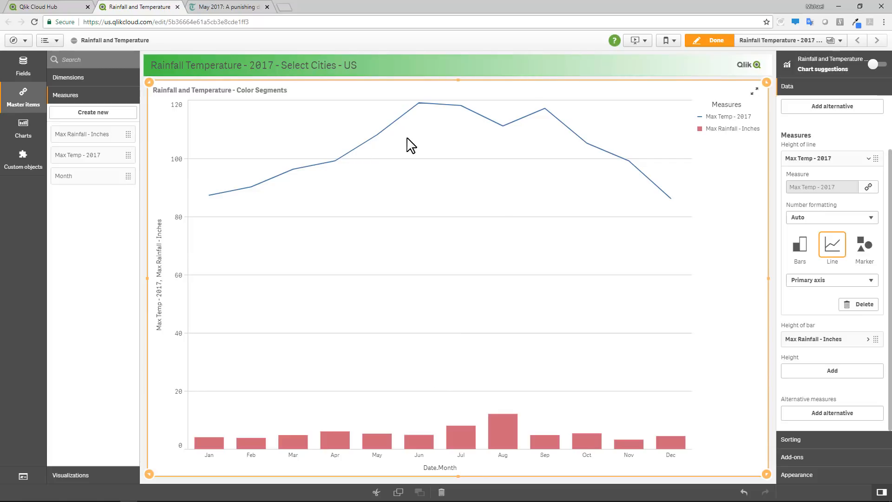
mouse_move(418, 150)
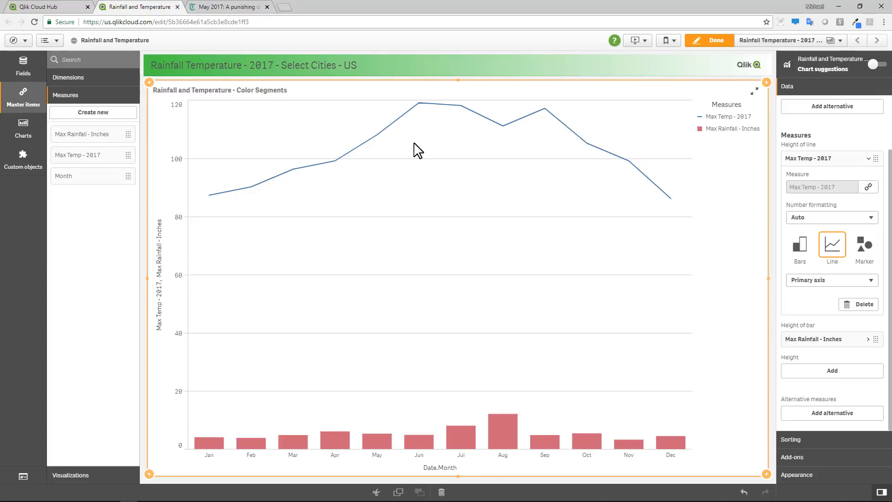
mouse_move(124, 193)
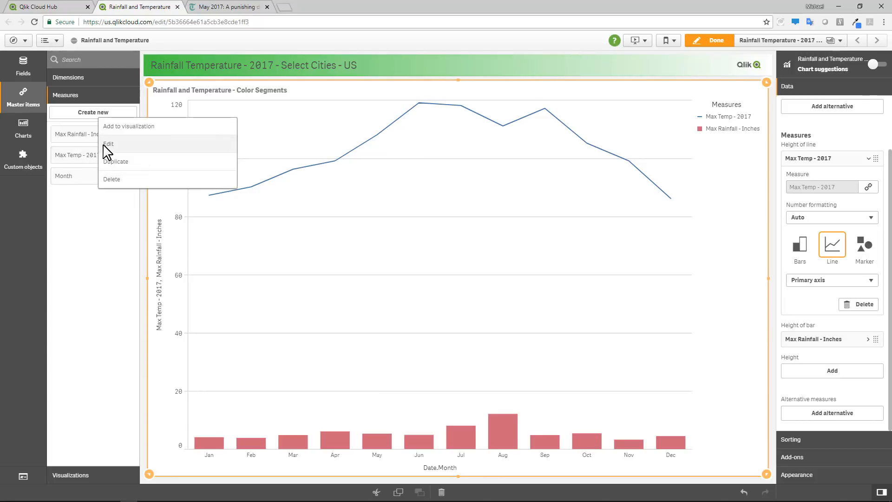
Step: Edit the shared Max Temp - 2017 master measure and show its Segment colors settings
left_click(109, 143)
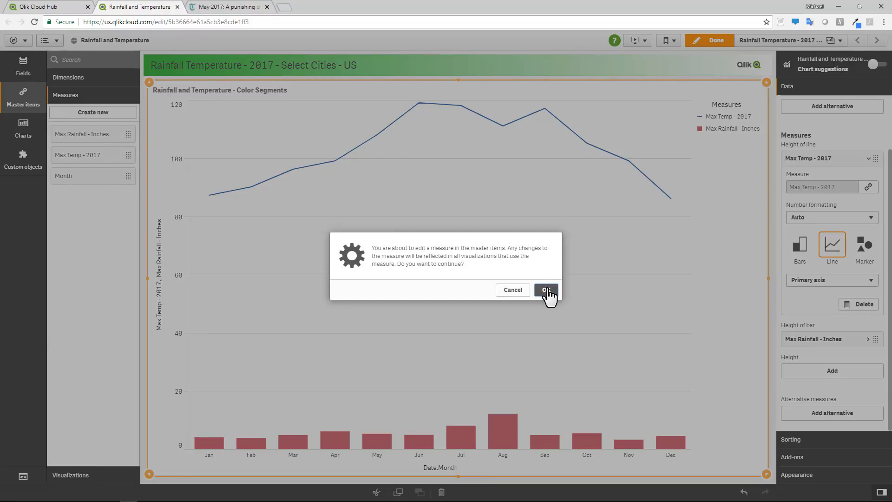
left_click(545, 290)
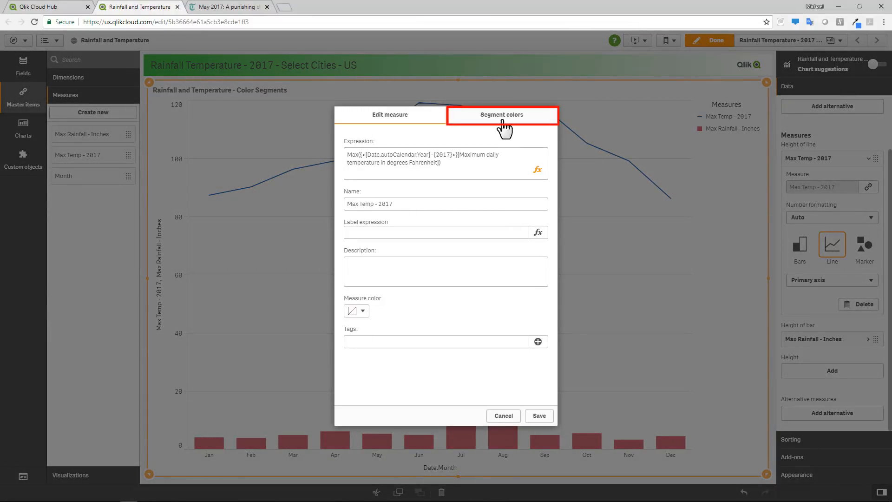
left_click(501, 114)
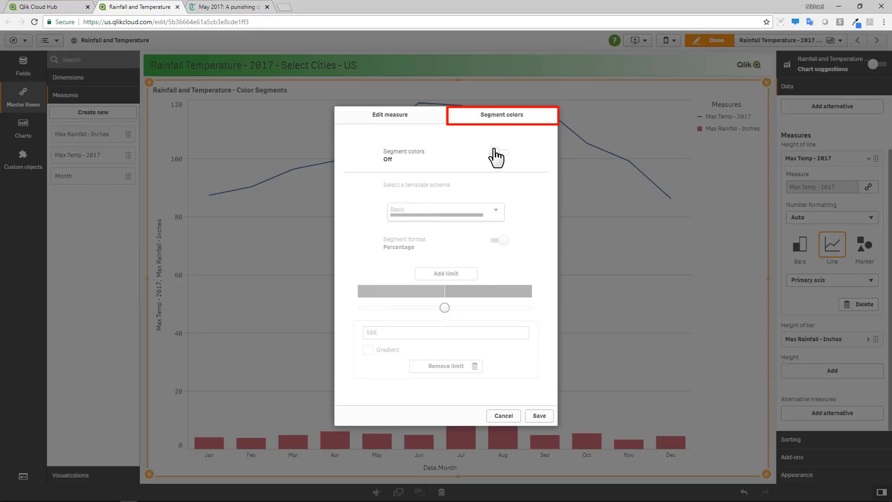
Step: Turn on custom segment colours, add a limit and place the limits near 28% and 42%
left_click(499, 153)
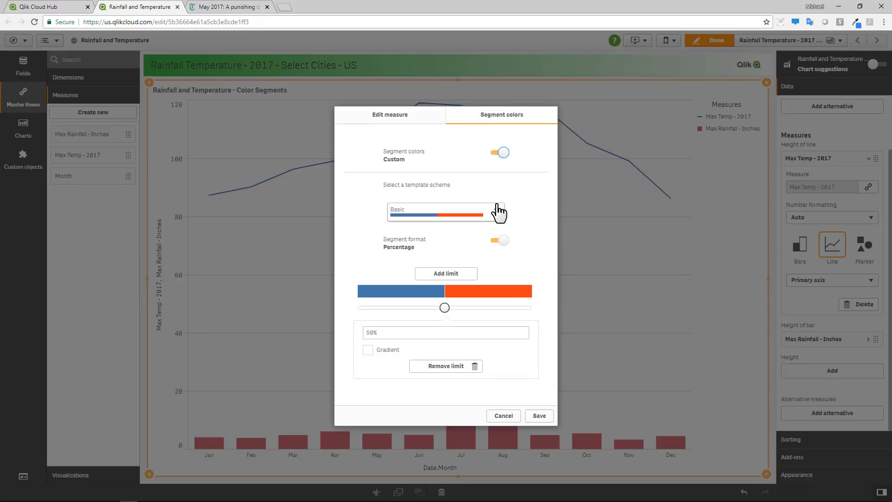
left_click(445, 211)
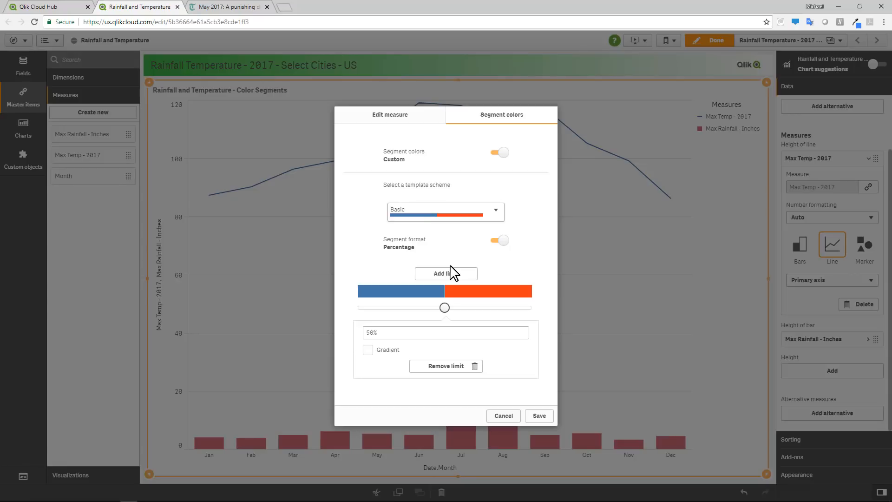
left_click(445, 274)
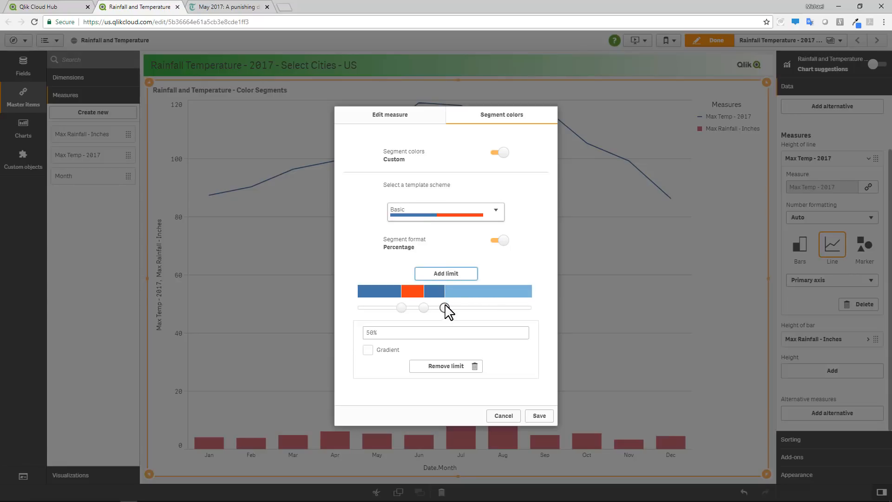
left_click_drag(448, 307, 432, 308)
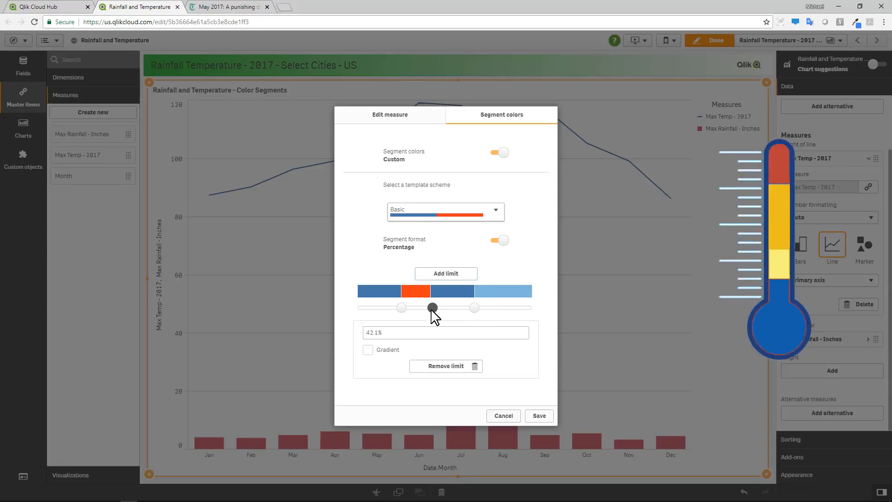
left_click_drag(433, 307, 405, 307)
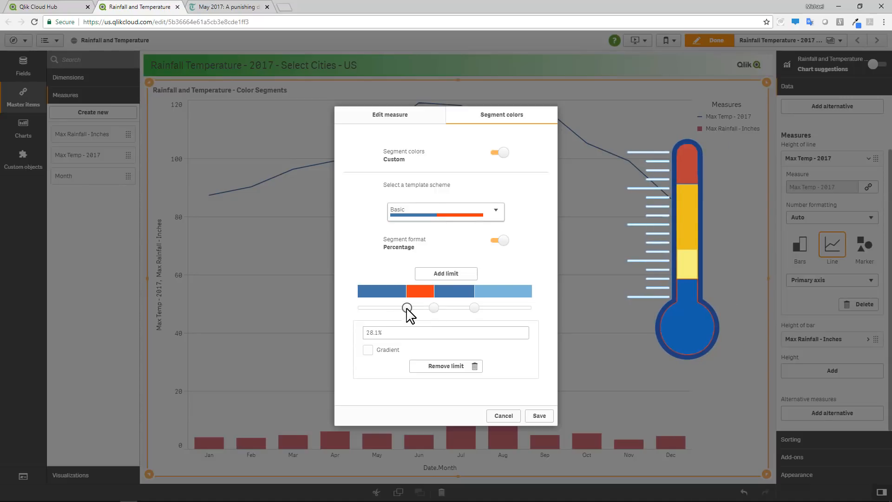
Step: Colour the top segment red-orange, enable Gradient with the first limit at about 26%, and save
left_click(381, 290)
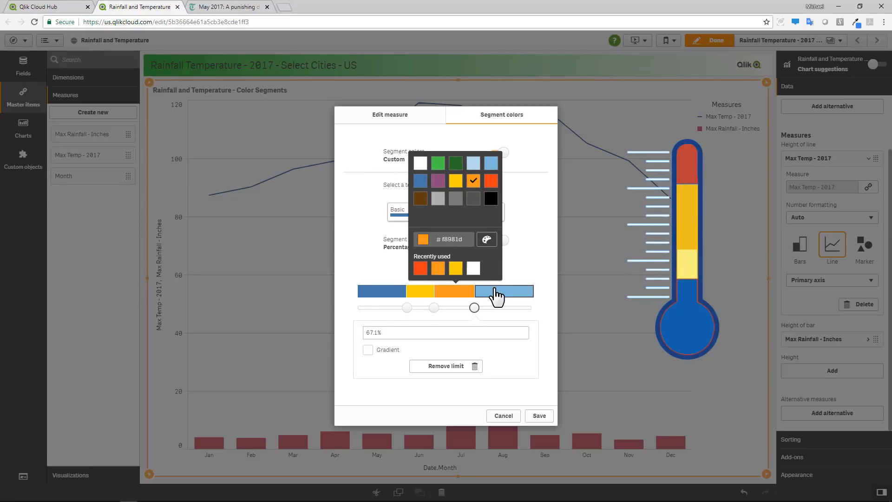
left_click(491, 181)
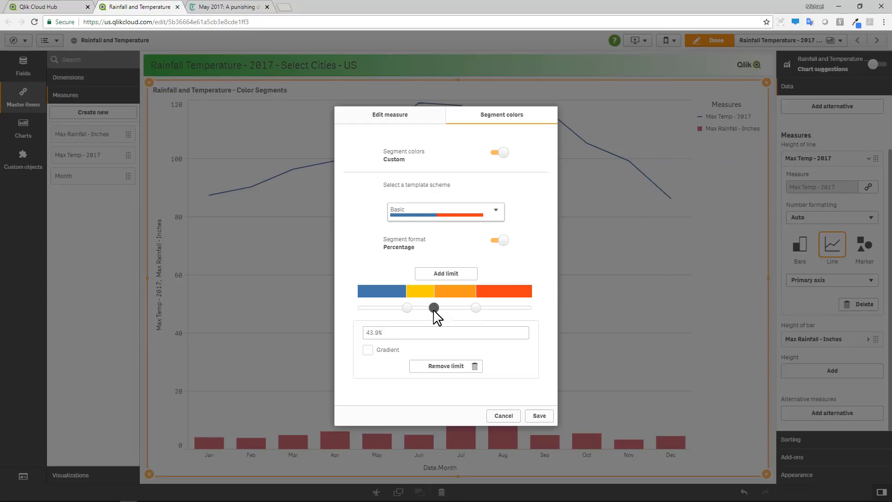
left_click_drag(434, 307, 406, 308)
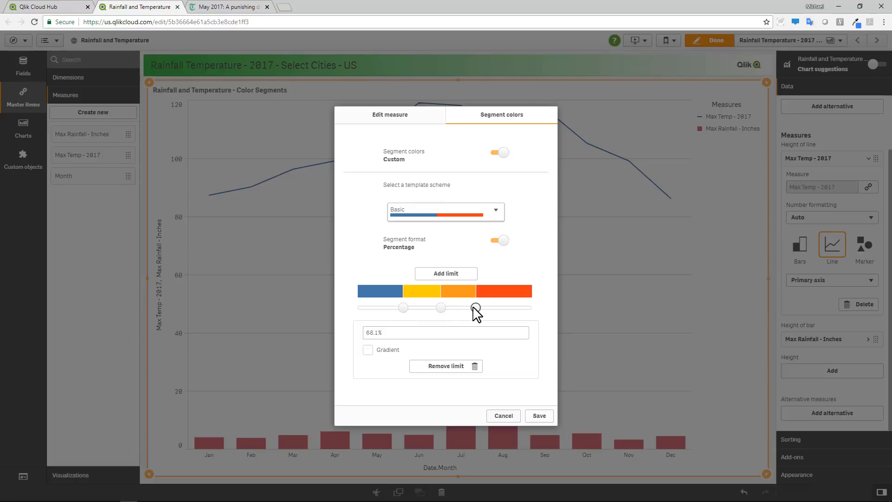
left_click(368, 349)
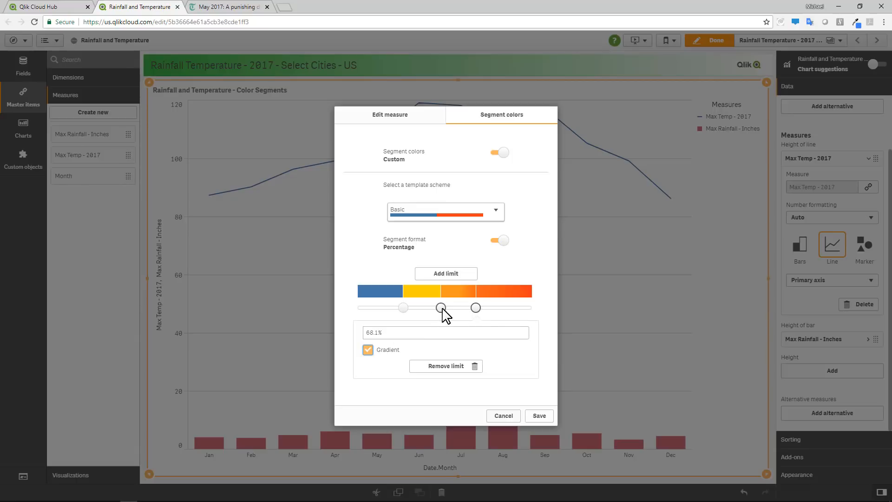
left_click_drag(440, 307, 403, 308)
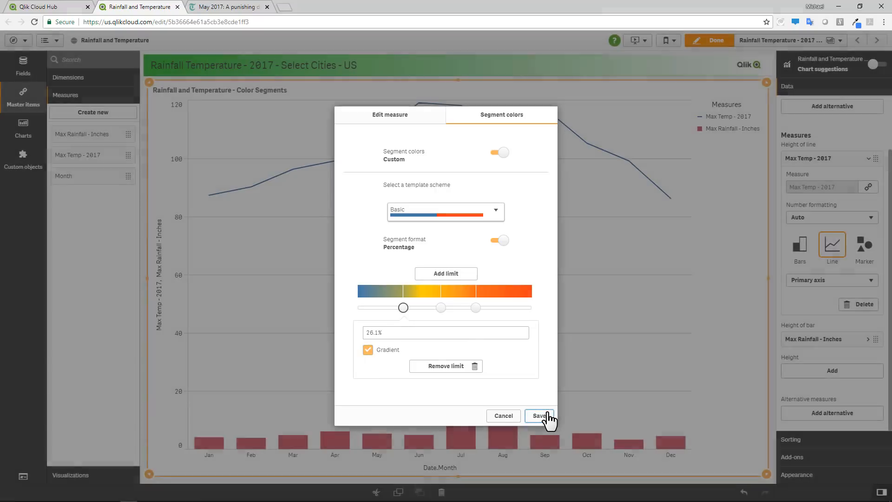
left_click(538, 416)
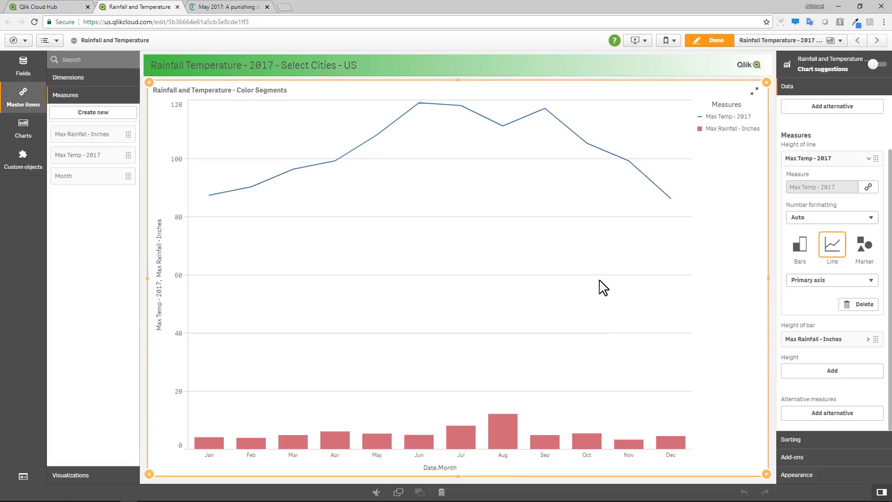
mouse_move(799, 475)
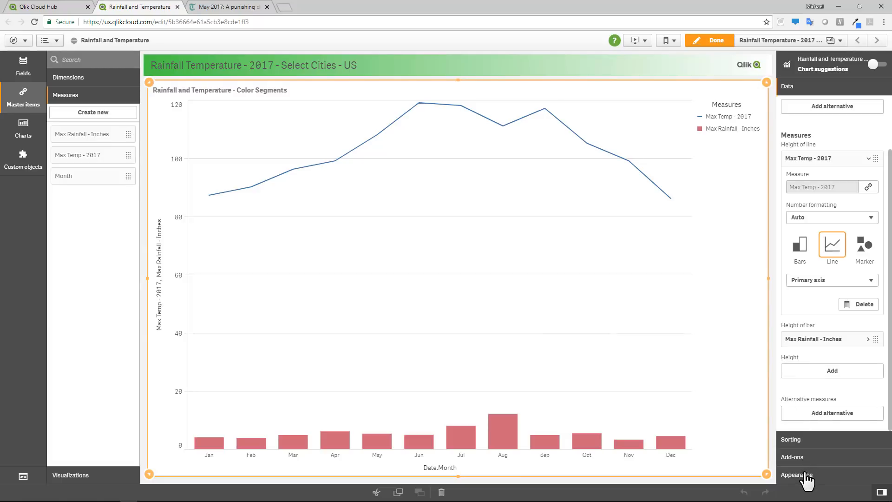
Step: Set Colors to Custom, By measure on Max Temp - 2017 with library colours turned on
left_click(797, 475)
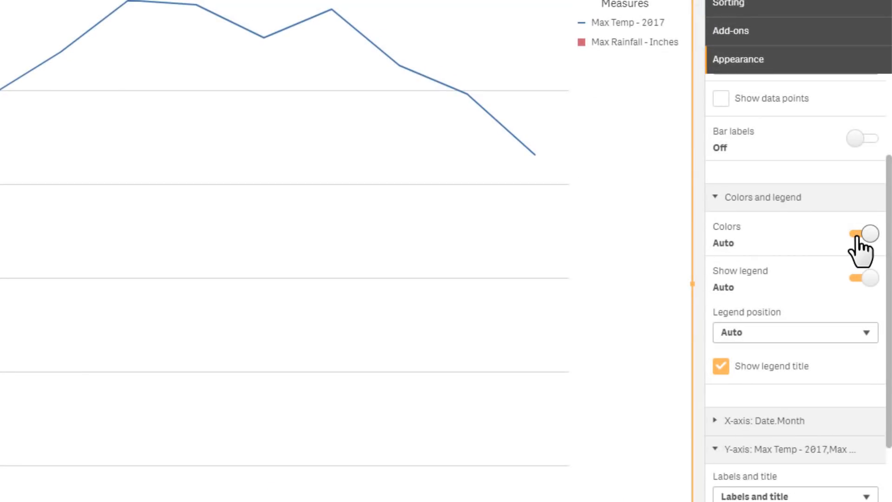
left_click(863, 234)
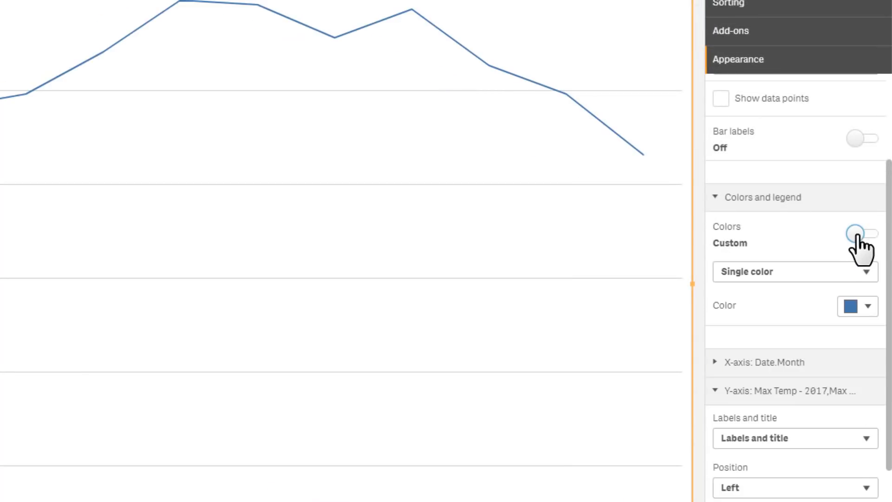
left_click(793, 271)
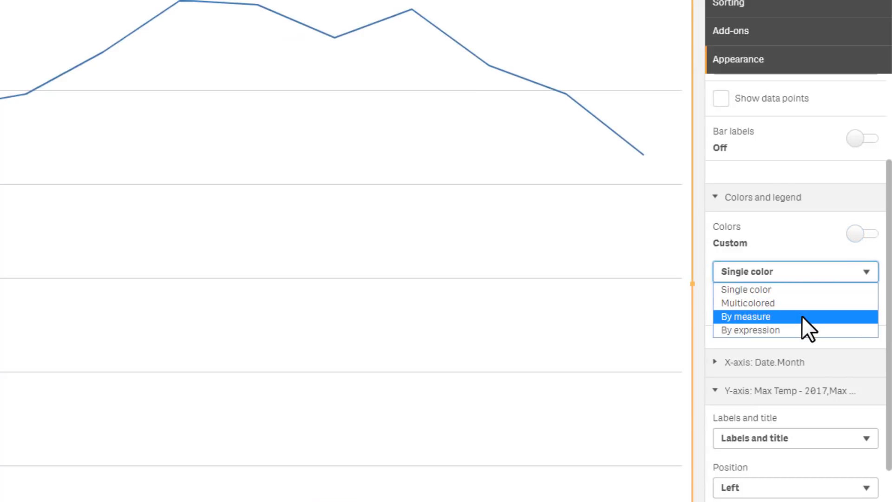
left_click(746, 316)
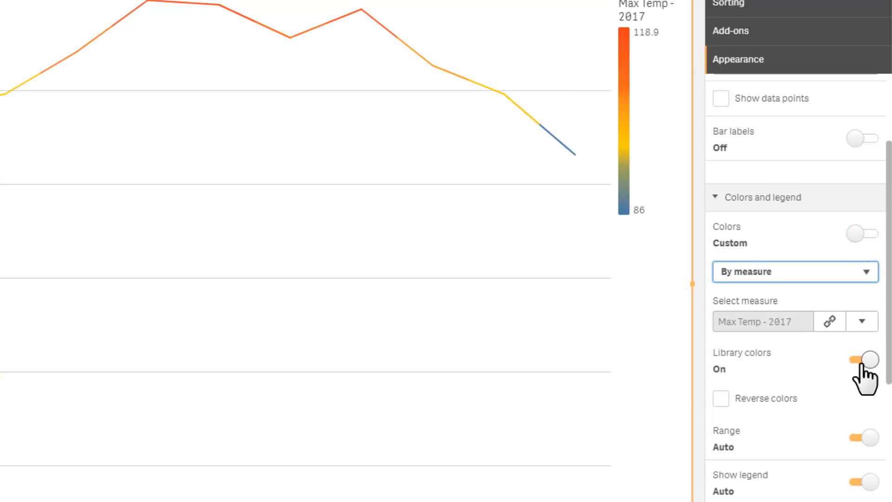
left_click(865, 359)
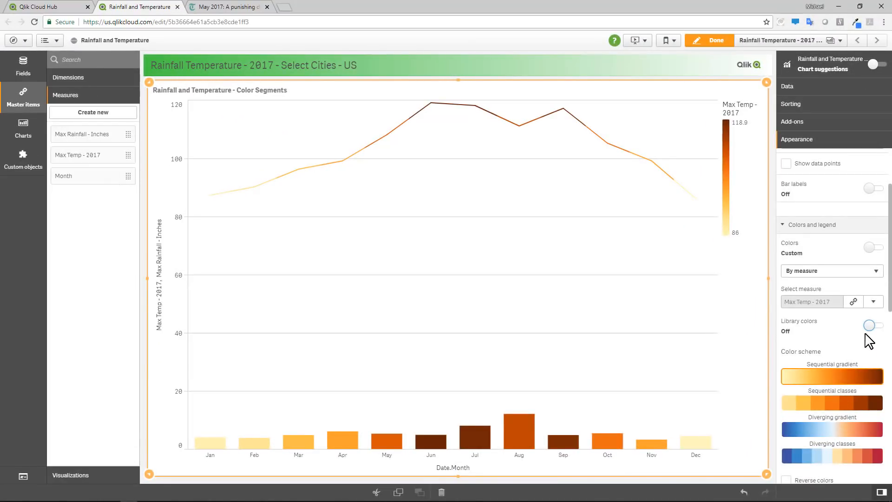
left_click(872, 325)
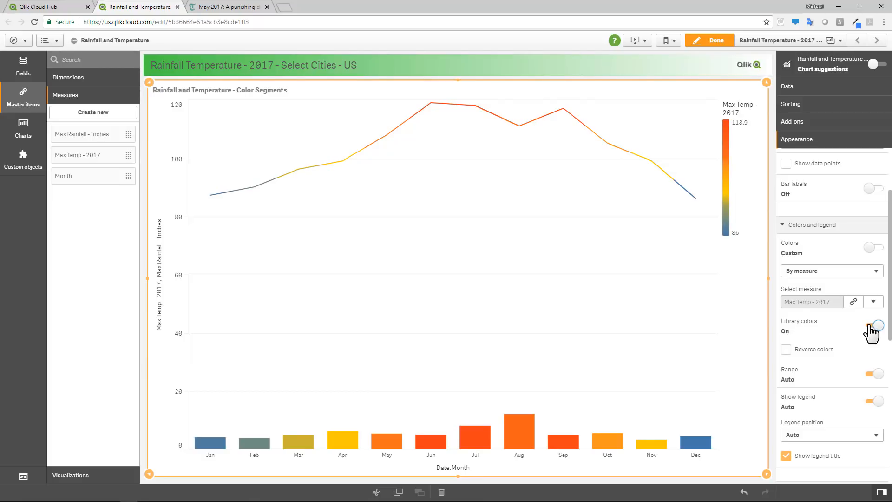
left_click(873, 326)
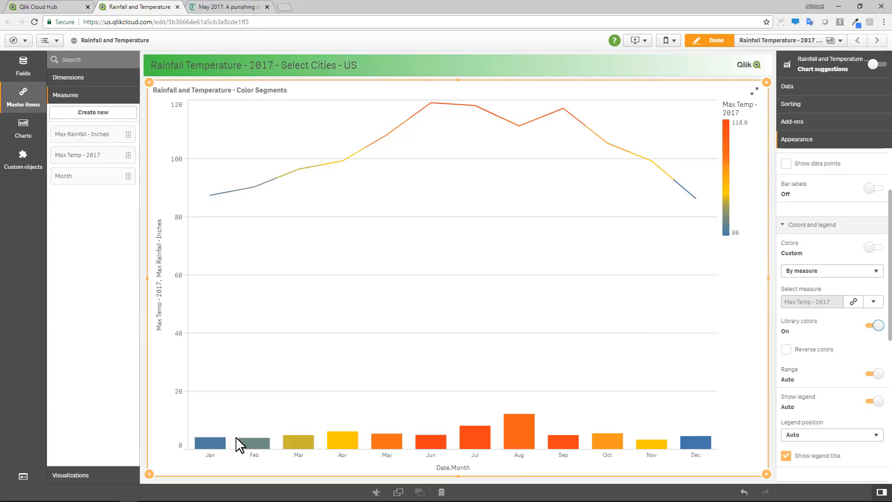
mouse_move(421, 413)
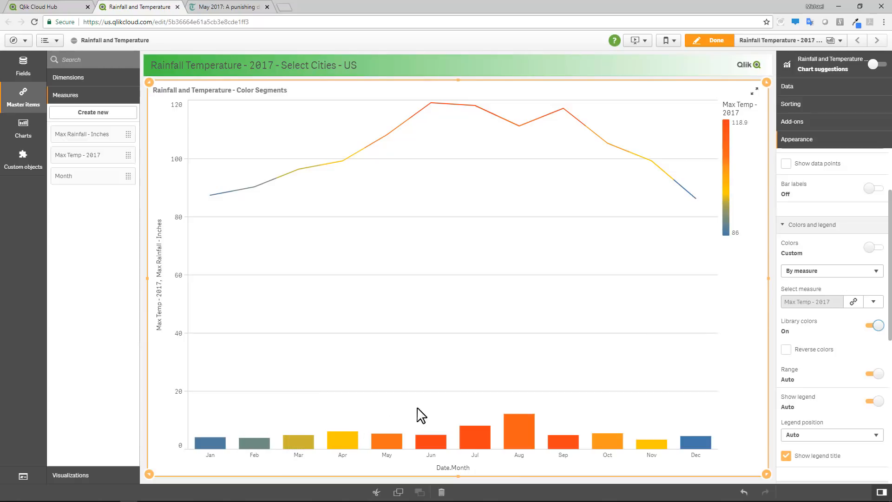
mouse_move(664, 413)
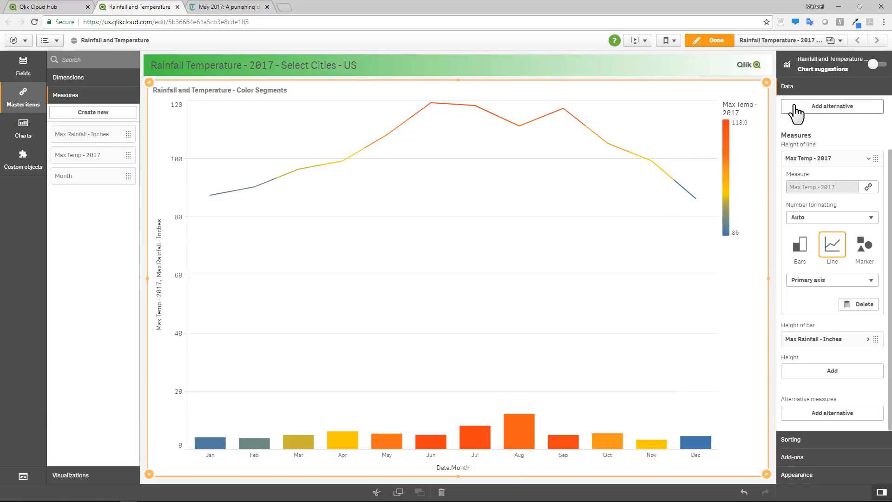
mouse_move(812, 153)
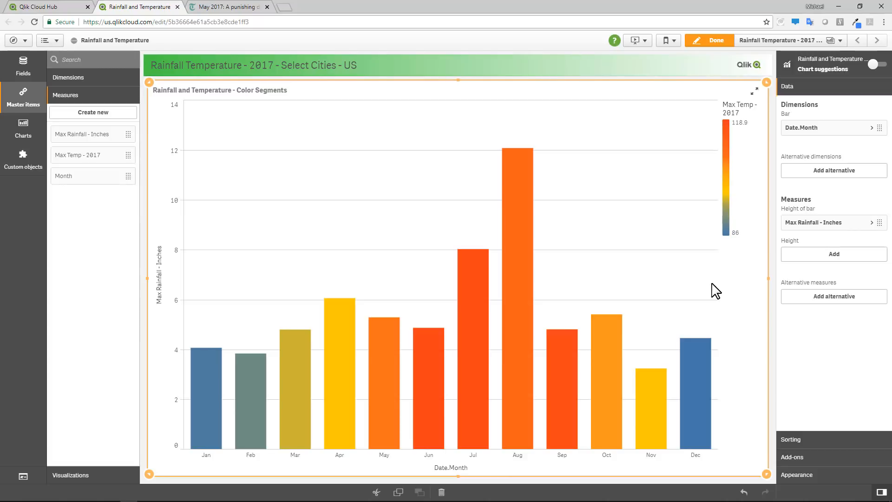
Step: Finish editing the sheet and open the Chicago app's Crime Statistics sheet
left_click(708, 40)
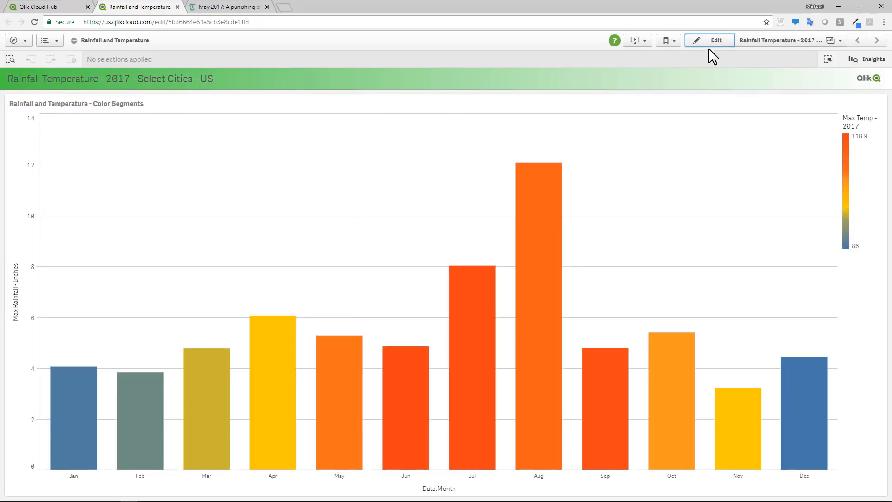
mouse_move(548, 249)
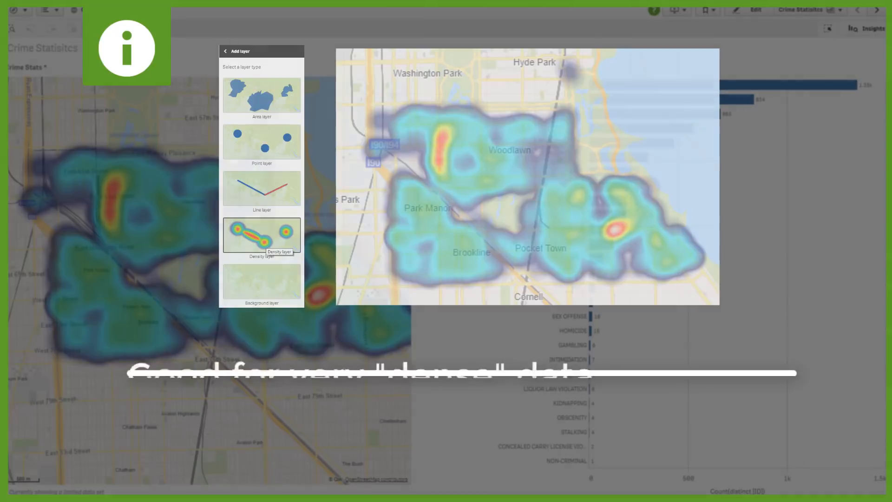
left_click(261, 235)
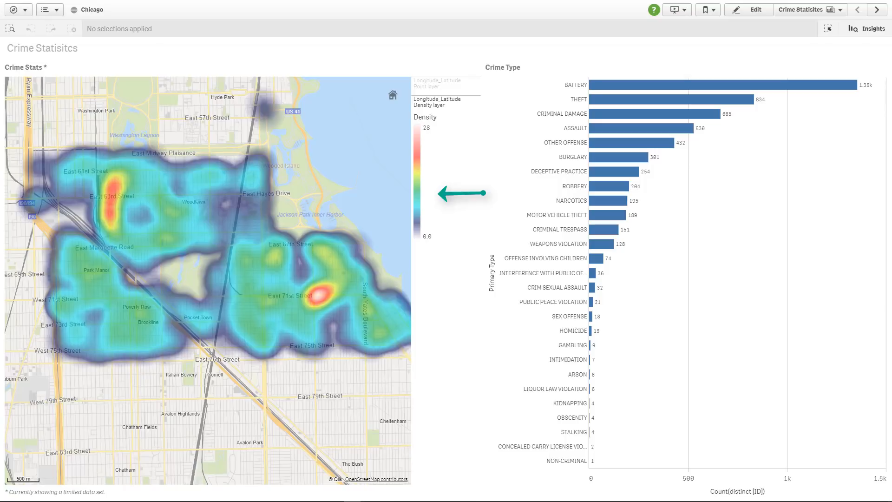
mouse_move(461, 154)
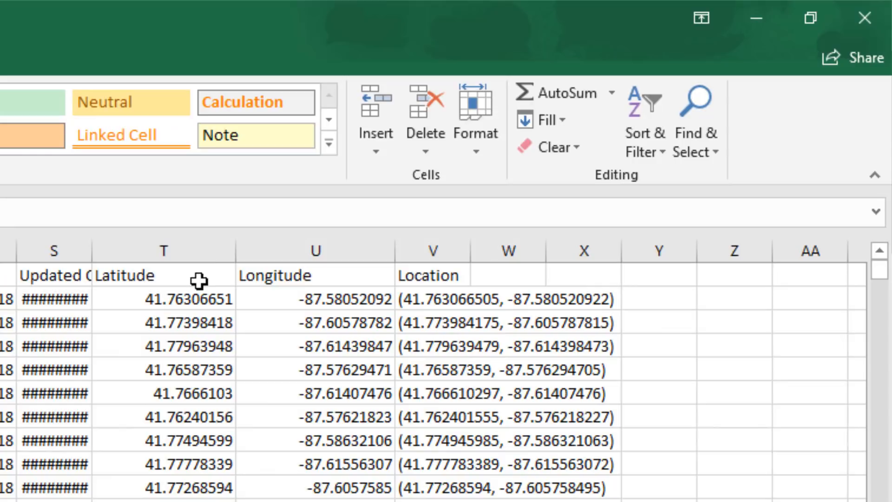
mouse_move(289, 290)
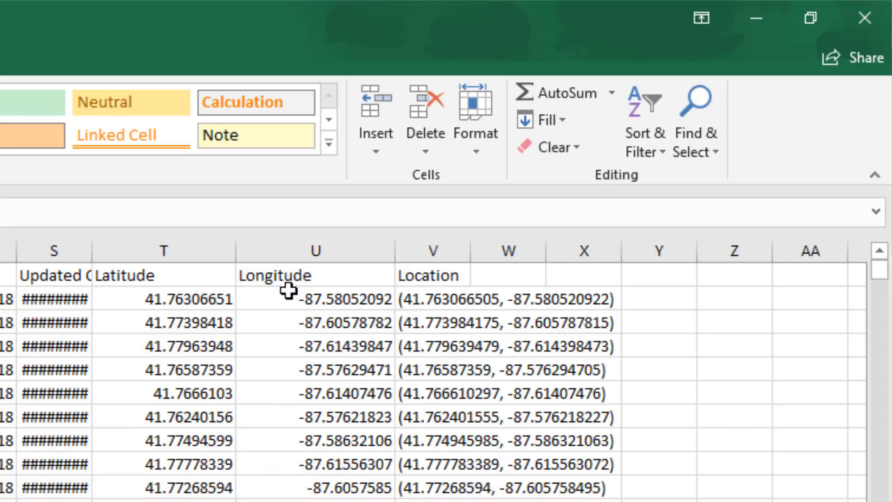
mouse_move(285, 328)
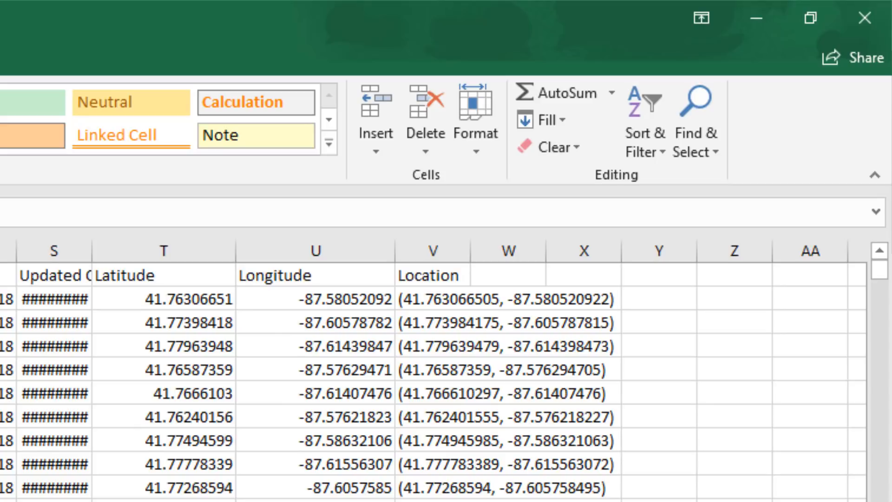
mouse_move(268, 305)
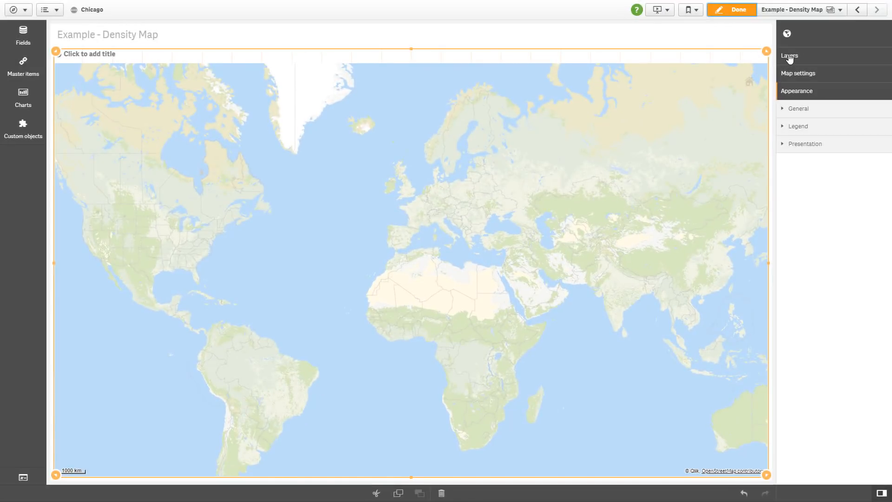
Step: Add a Density layer to the map and filter its dimension fields by 'lat' for Longitude_Latitude
left_click(789, 55)
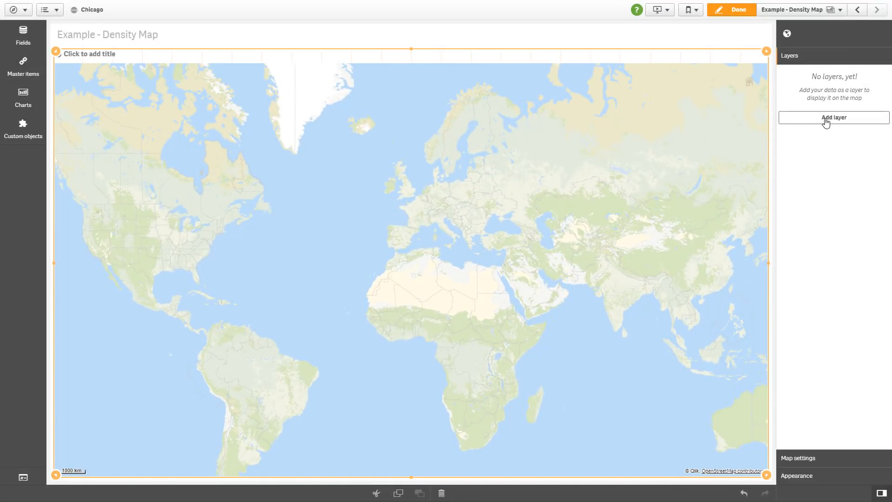
left_click(833, 117)
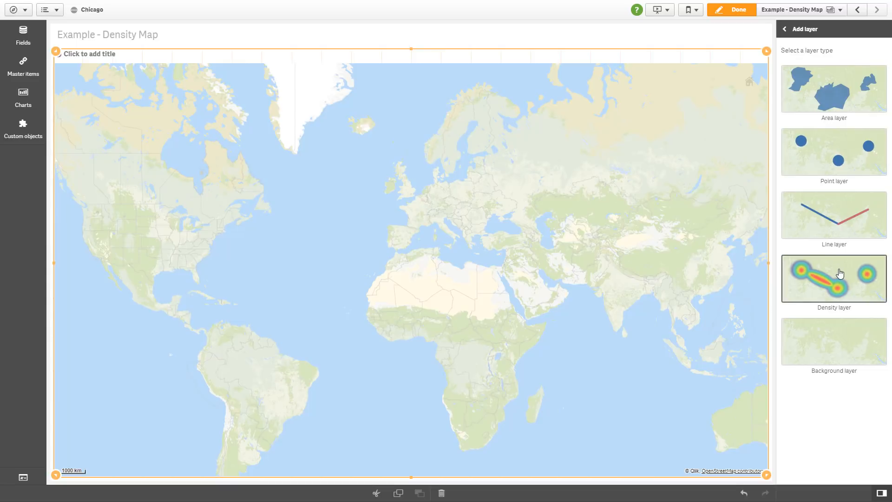
left_click(832, 278)
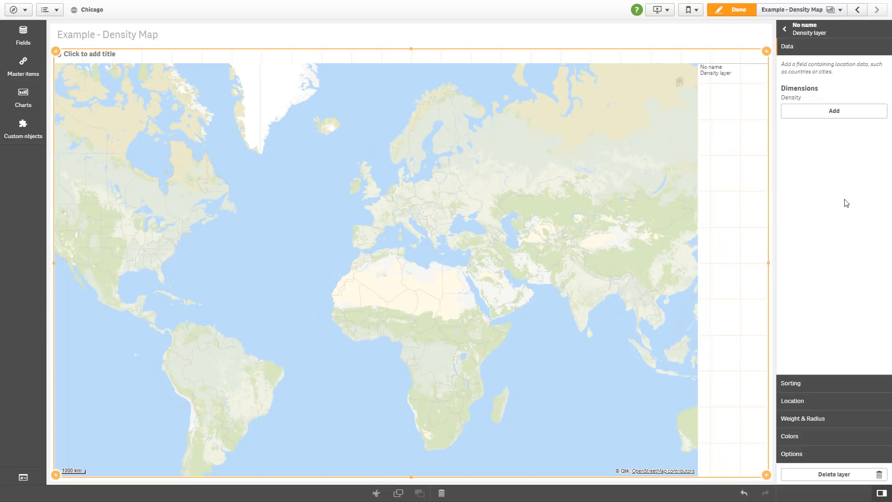
left_click(833, 110)
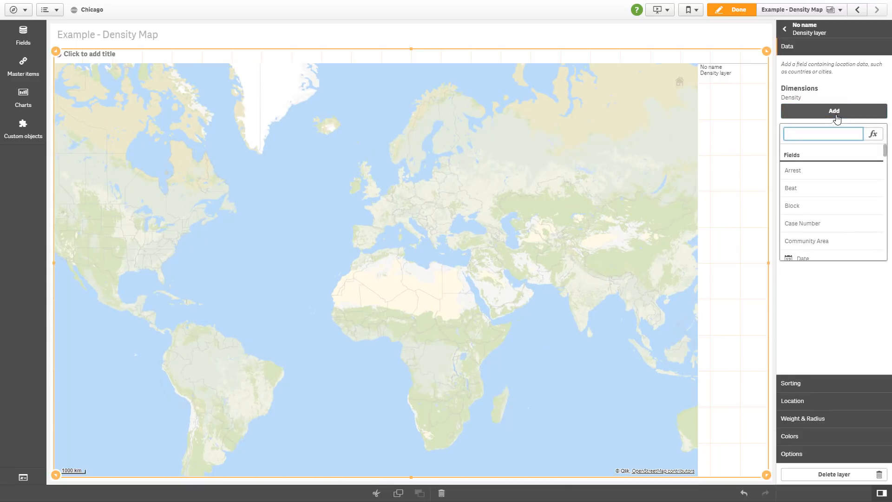
type("lat")
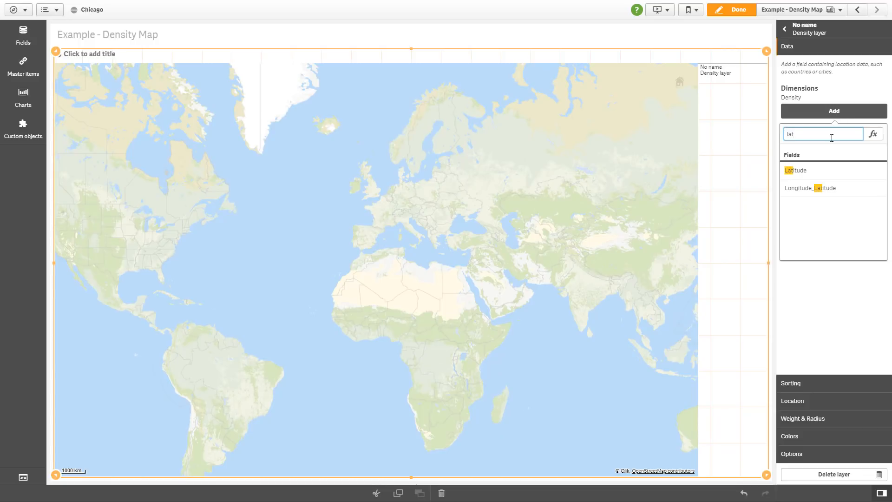
mouse_move(820, 188)
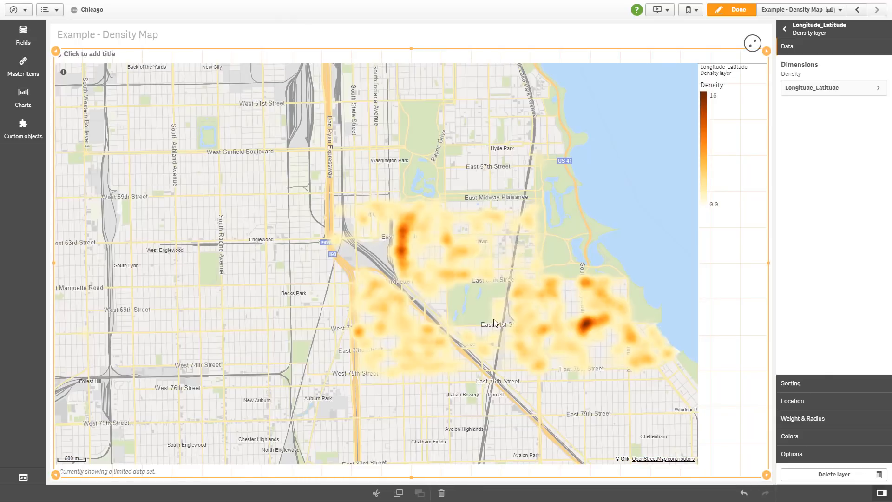
mouse_move(547, 326)
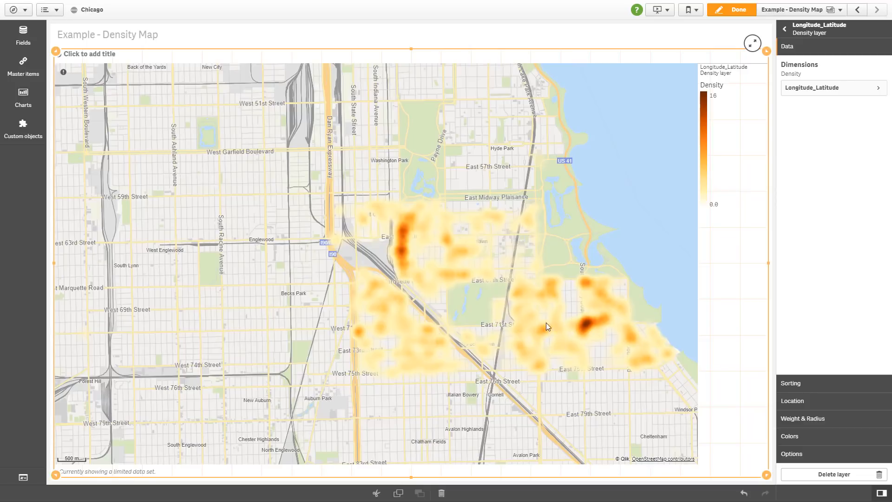
mouse_move(718, 207)
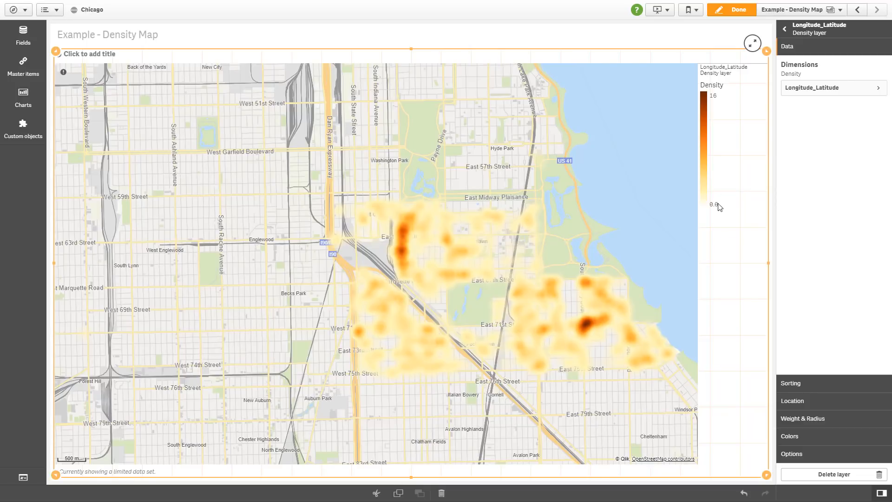
mouse_move(688, 232)
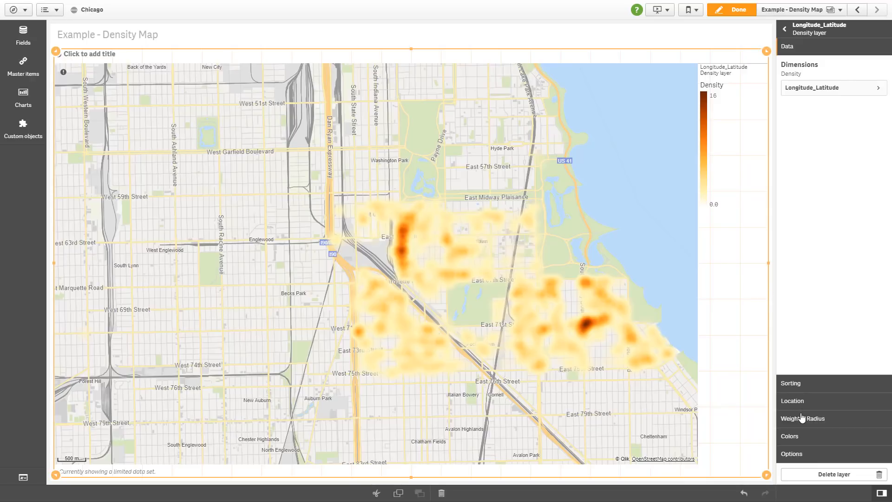
Step: Set the density layer's radius unit to Feet under Weight & Radius
left_click(802, 418)
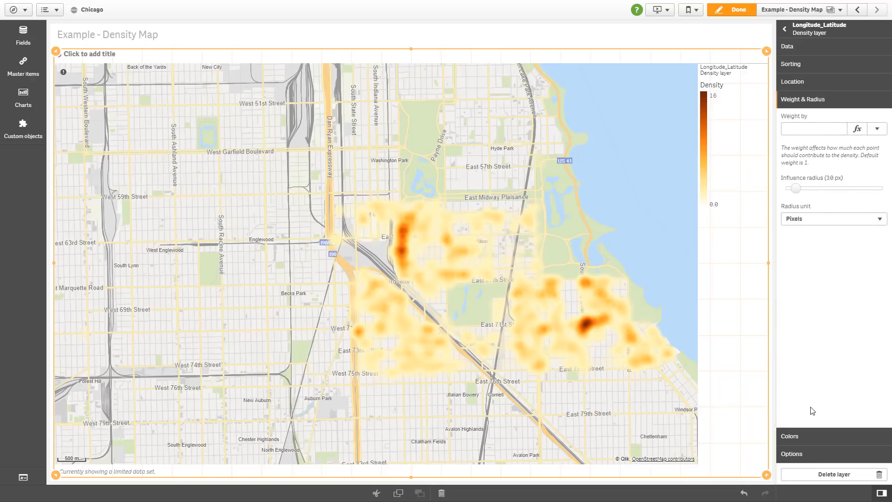
left_click(833, 219)
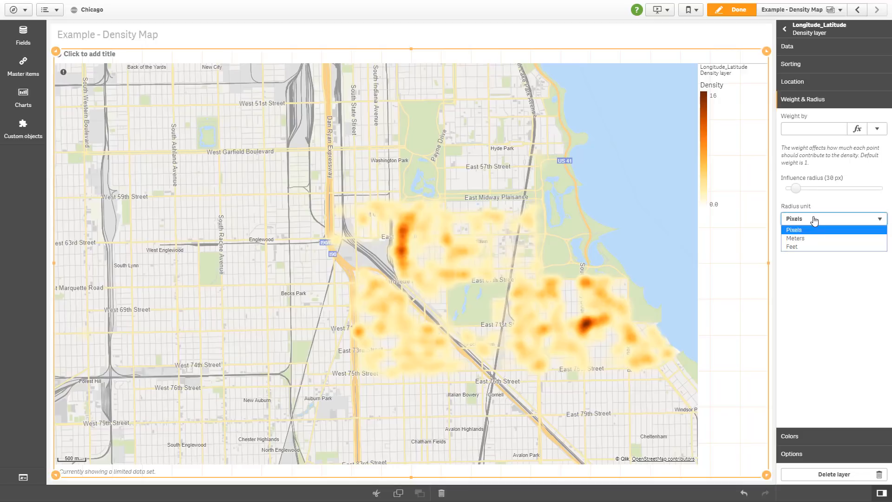
left_click(793, 246)
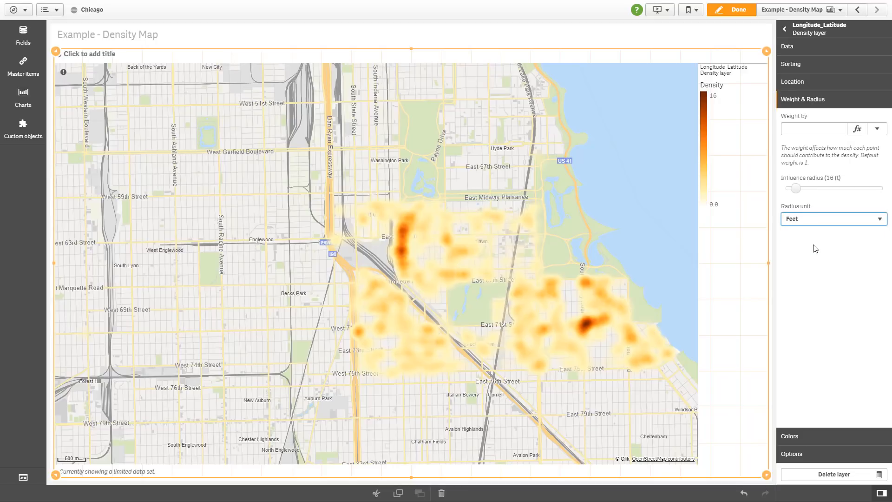
Step: Drag the Influence radius slider to settle at about 820 ft
left_click_drag(796, 188, 792, 189)
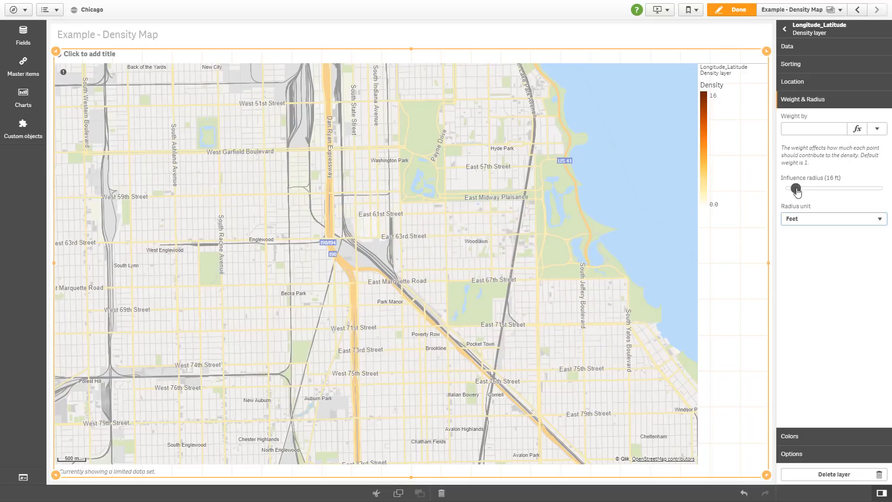
left_click_drag(795, 188, 806, 189)
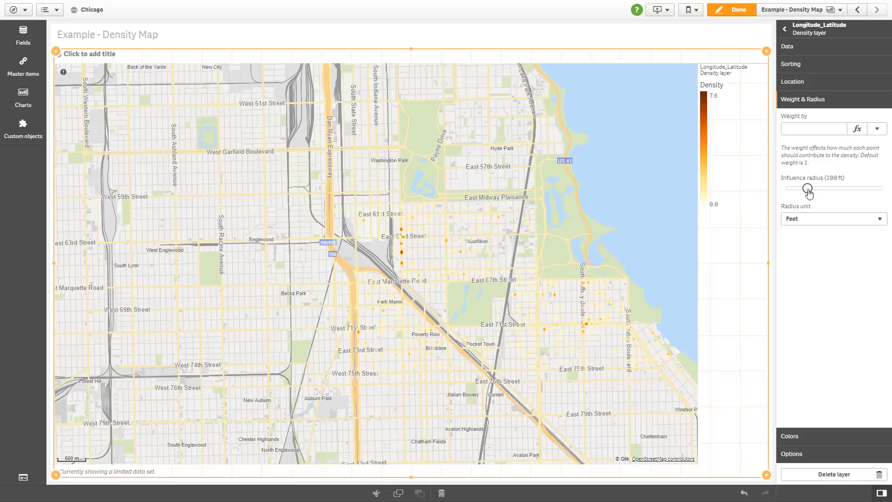
left_click_drag(803, 188, 818, 188)
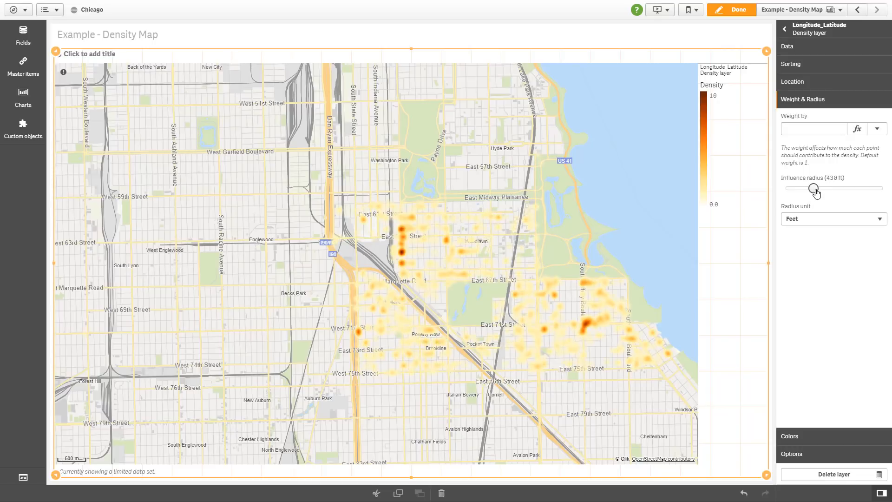
left_click_drag(814, 188, 831, 188)
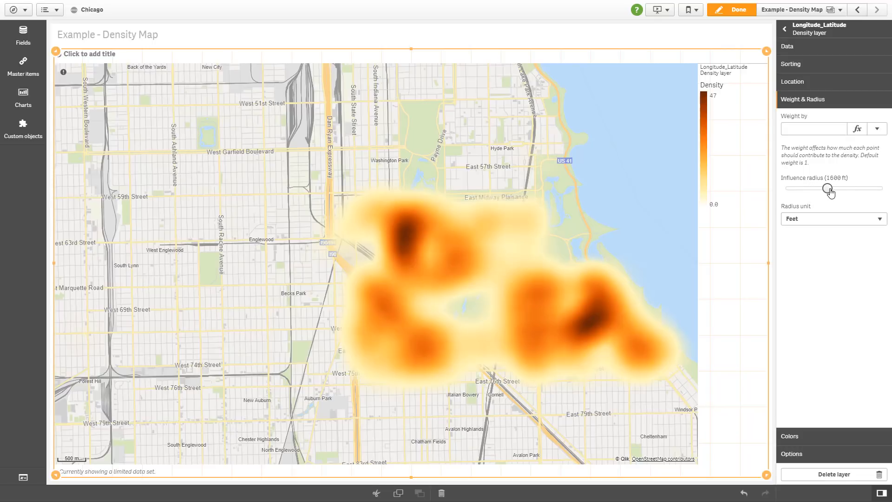
left_click_drag(830, 189, 824, 188)
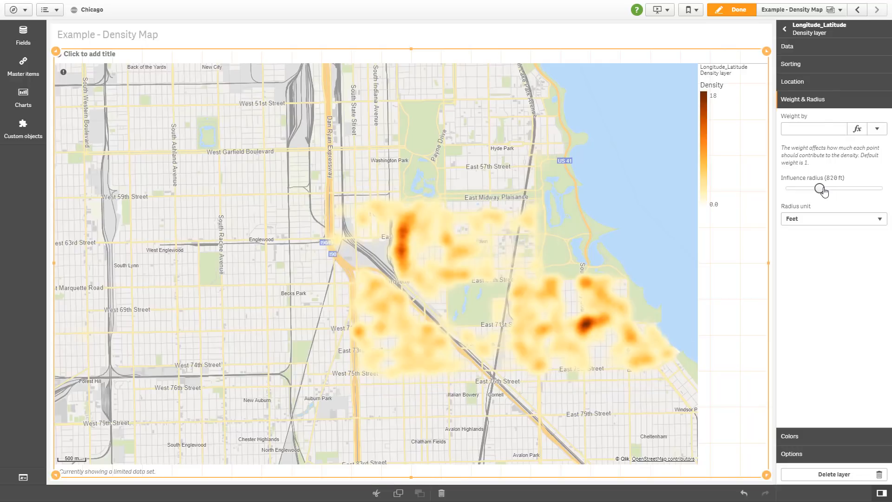
left_click_drag(823, 188, 823, 188)
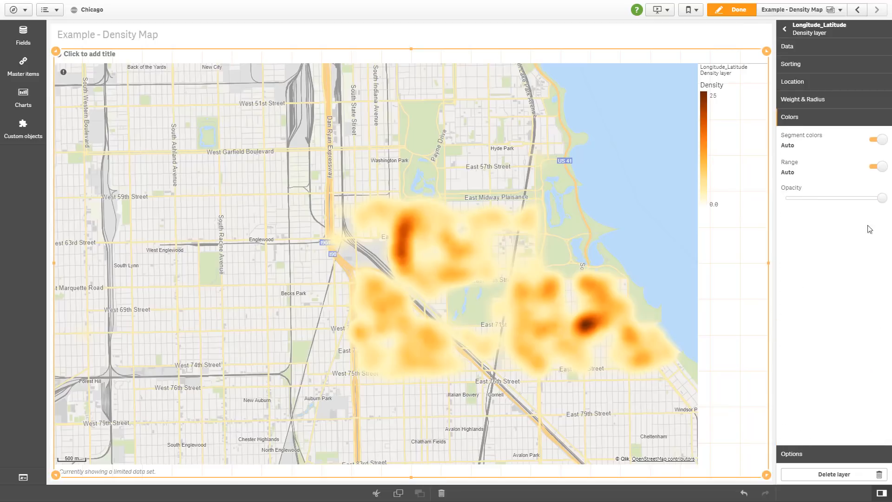
Step: Switch the density layer to custom blue-to-red segment colours with Gradient on, then finish editing
left_click(880, 139)
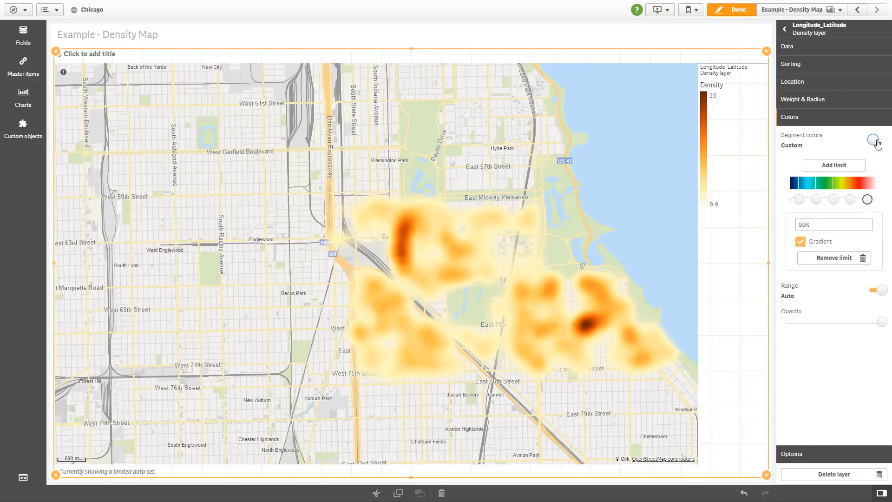
left_click(875, 140)
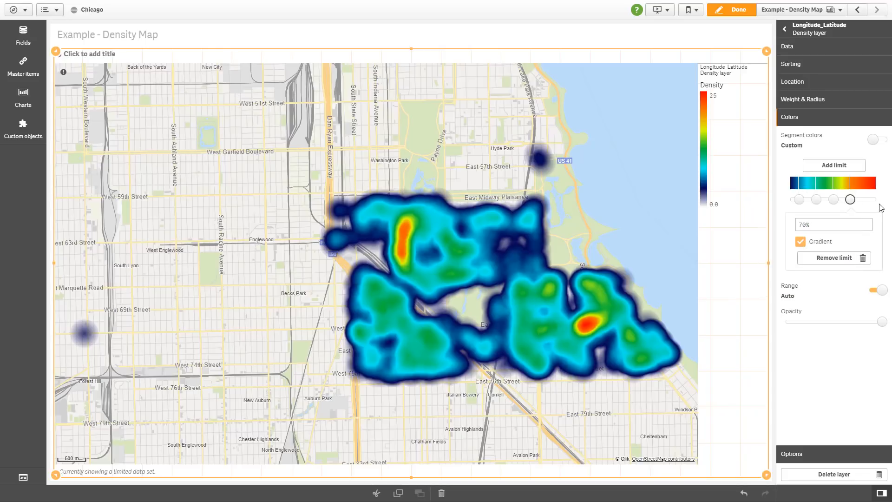
left_click(800, 241)
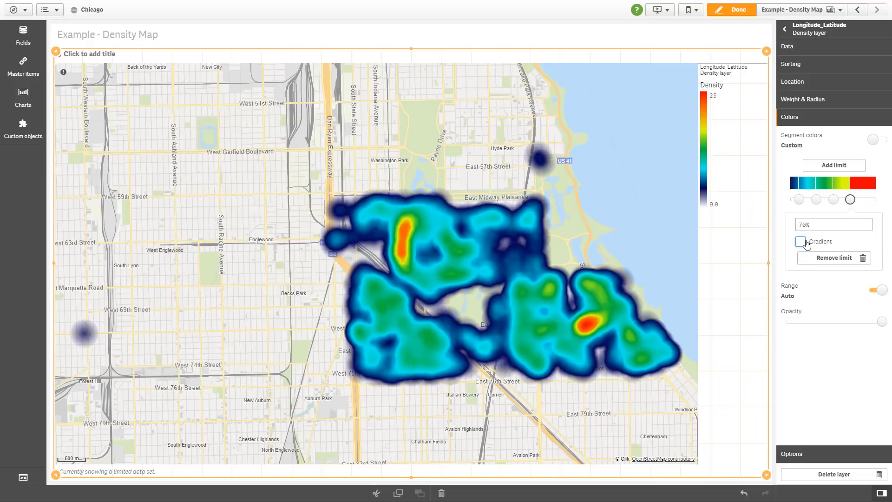
left_click(800, 241)
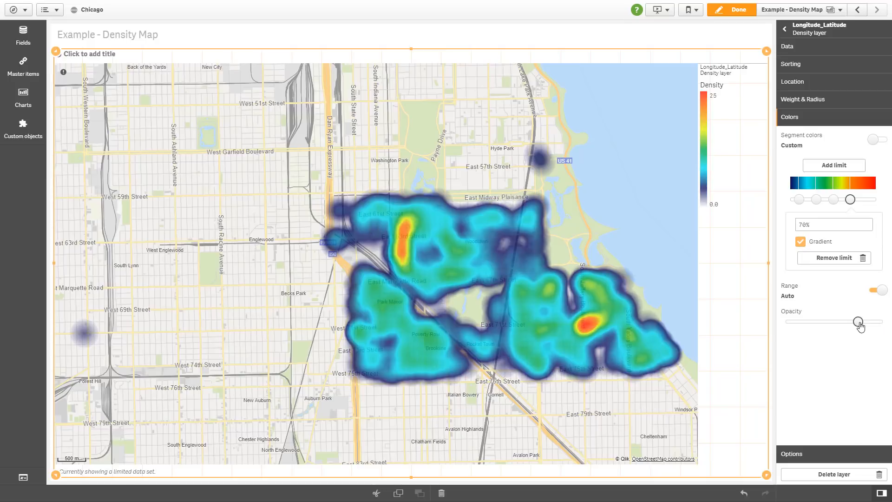
left_click(738, 9)
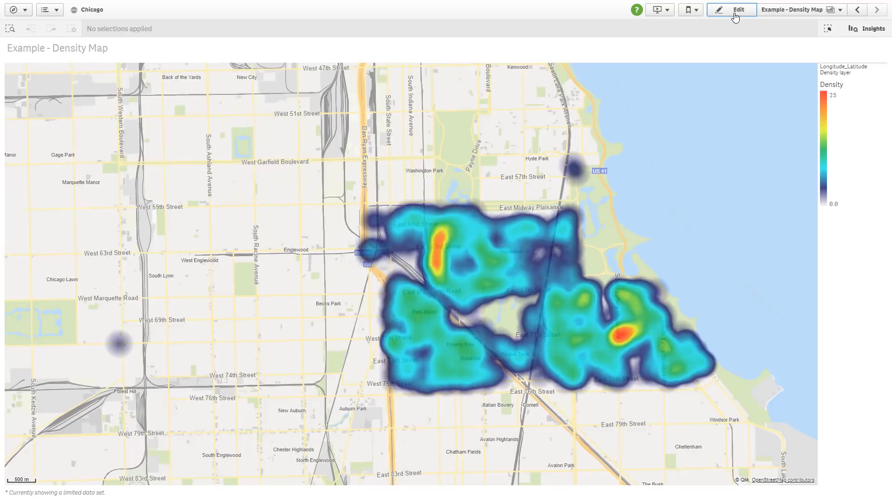